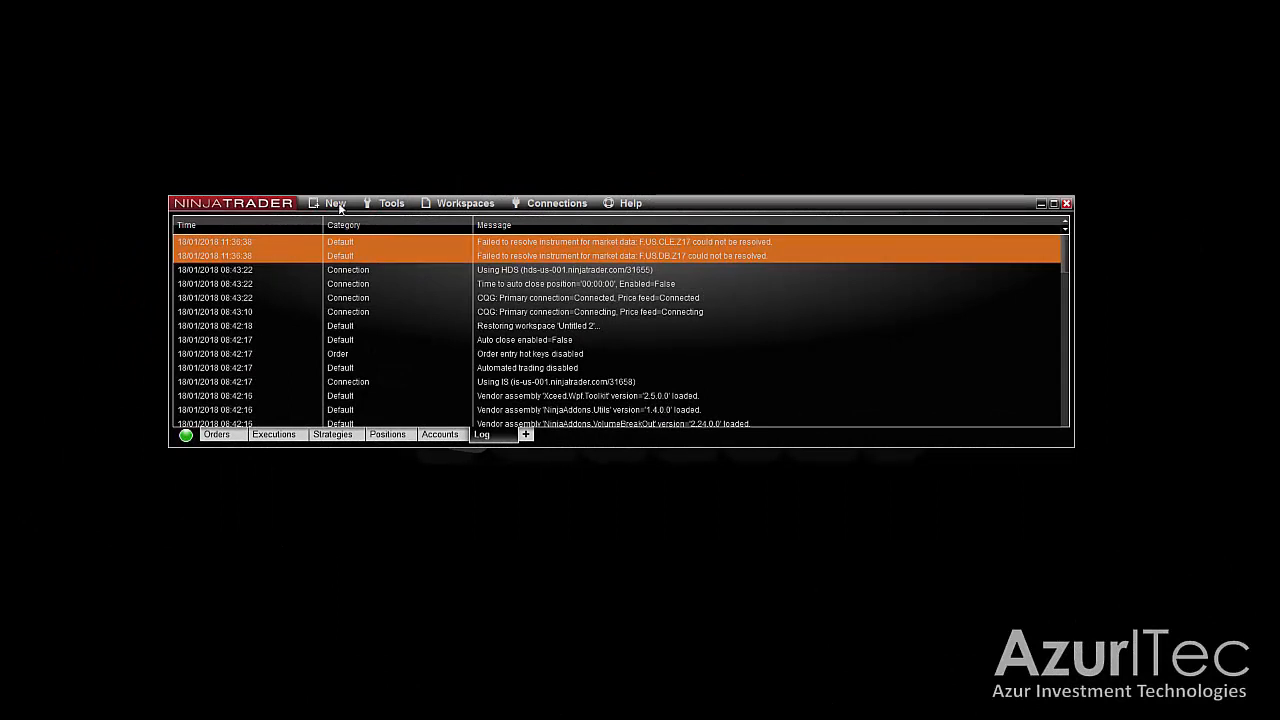
Step: Create a new, empty Market Analyzer window from the Control Center
{"action": "left_click", "coordinate": [336, 204]}
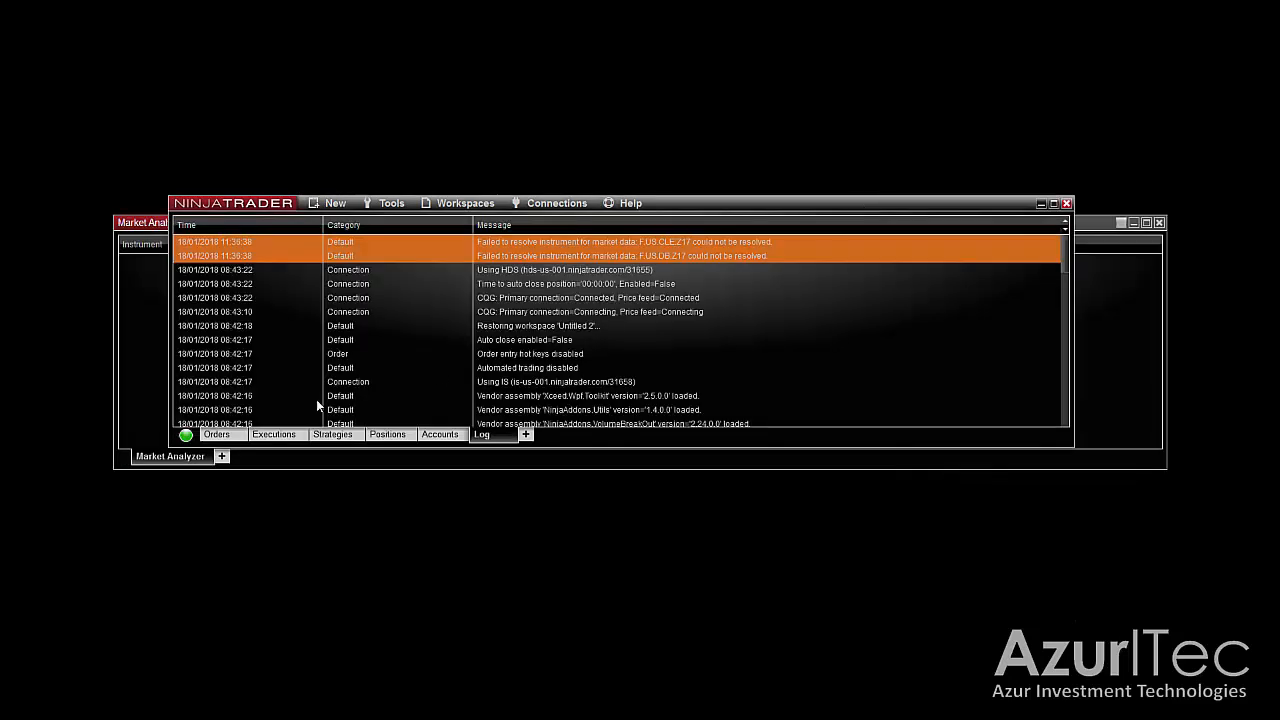
{"action": "mouse_move", "coordinate": [186, 434]}
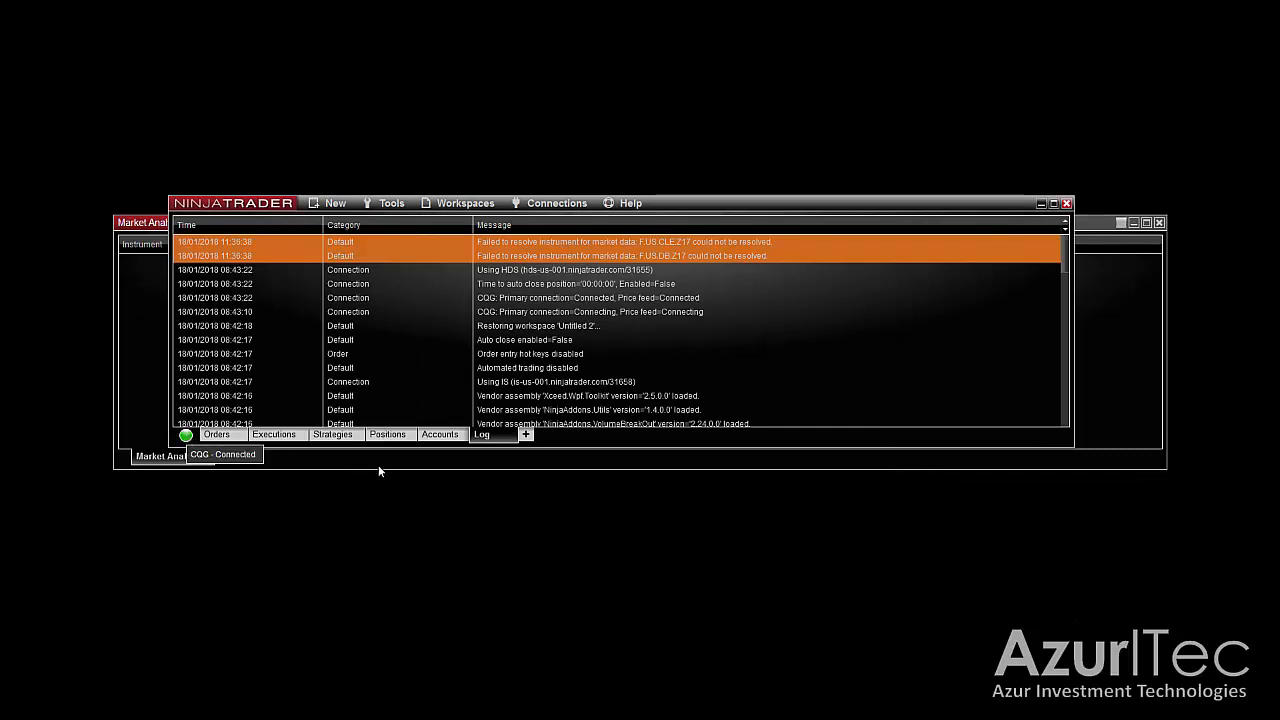
Step: Bring up the Columns dialog listing Instrument, Ask, Bid and Last price as configured
{"action": "right_click", "coordinate": [380, 312]}
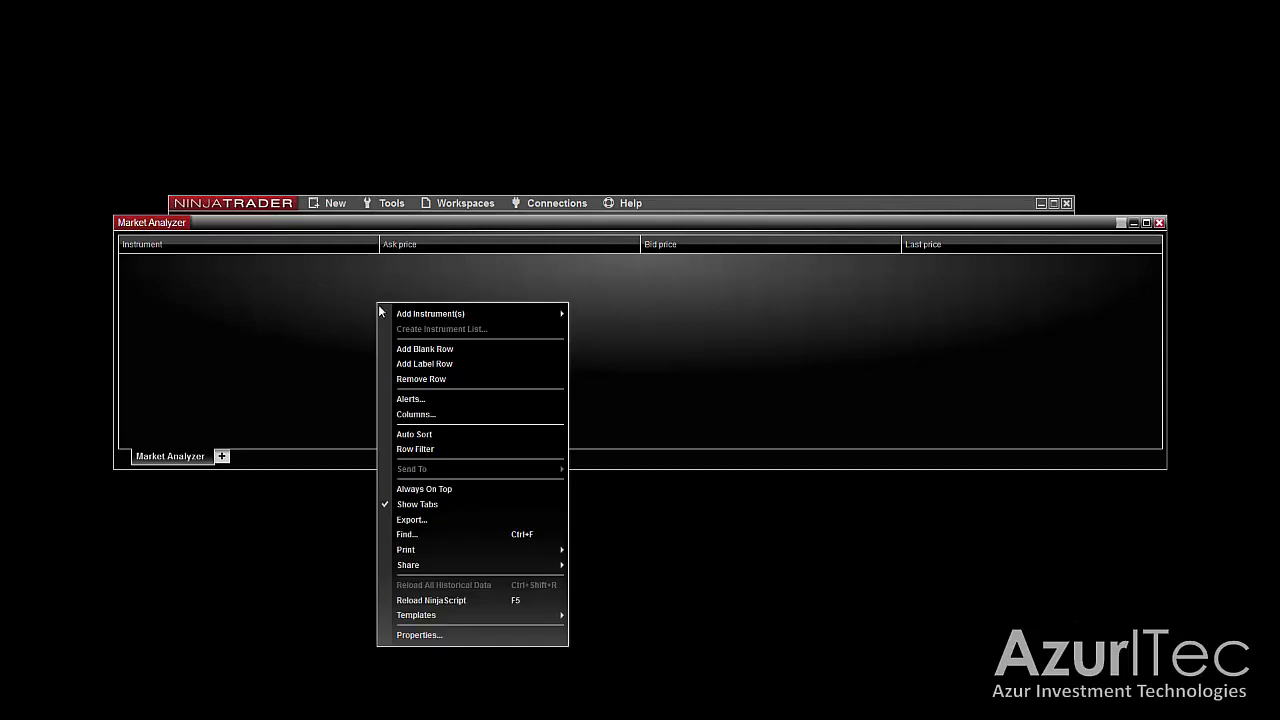
{"action": "left_click", "coordinate": [416, 414]}
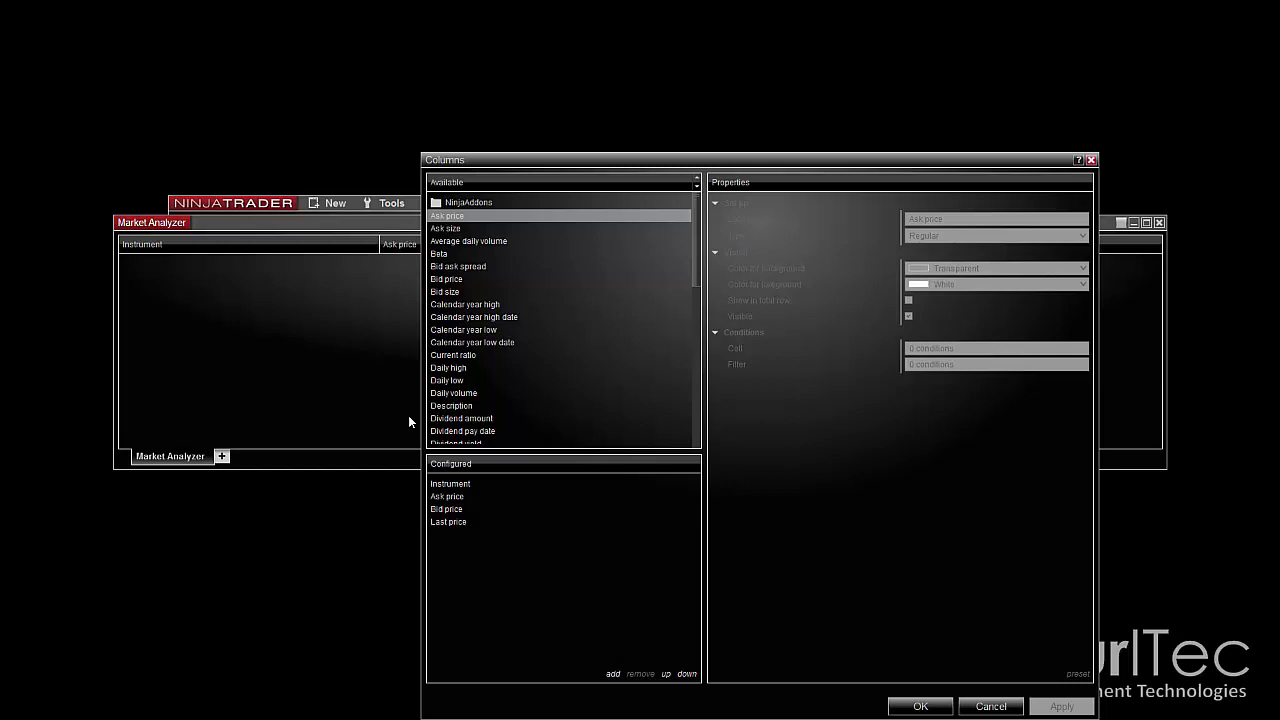
{"action": "mouse_move", "coordinate": [468, 368]}
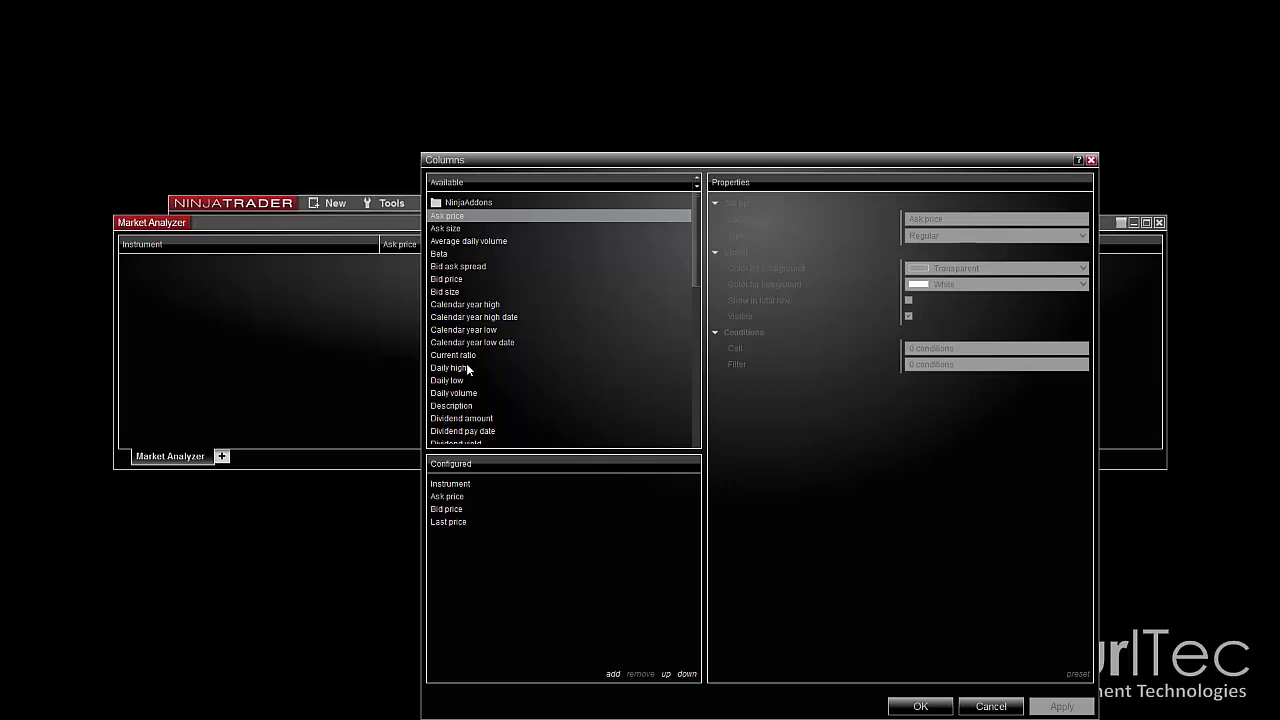
Step: Add the NinjaAddons Chartist Scanner Type 1.00 column, creating '1 Minute Pattern'
{"action": "left_click", "coordinate": [434, 202]}
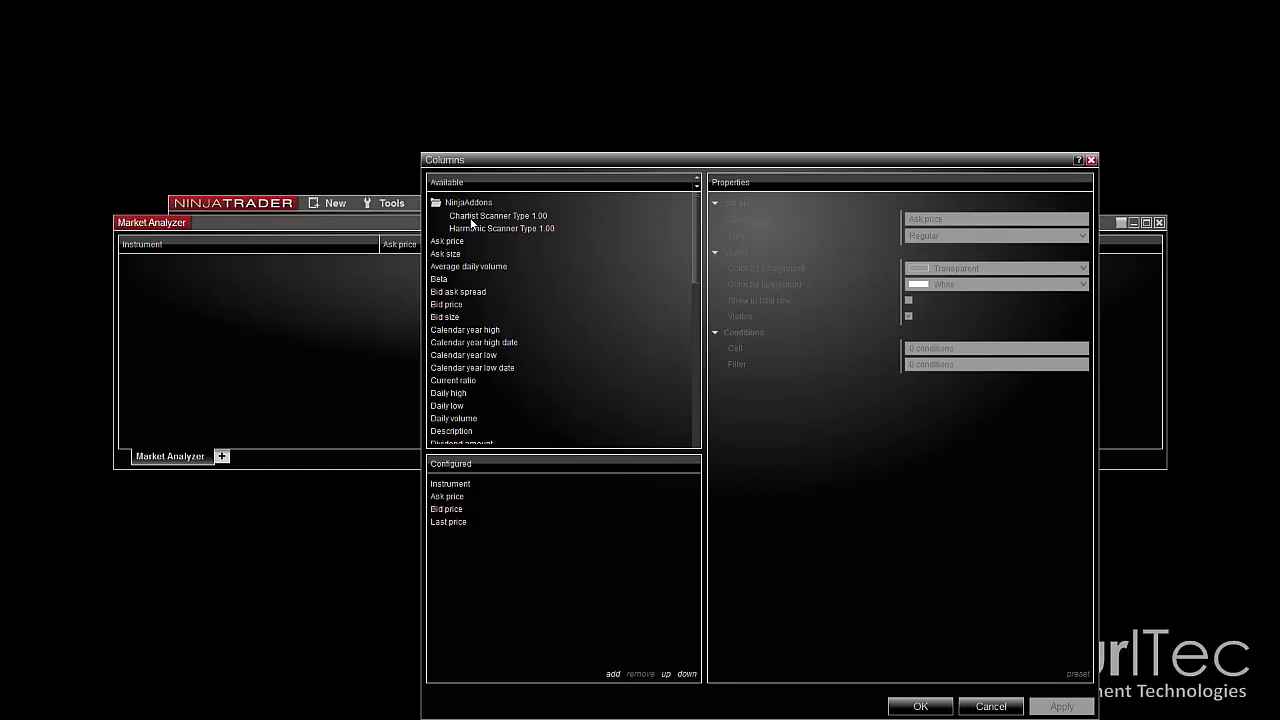
{"action": "left_click", "coordinate": [498, 216]}
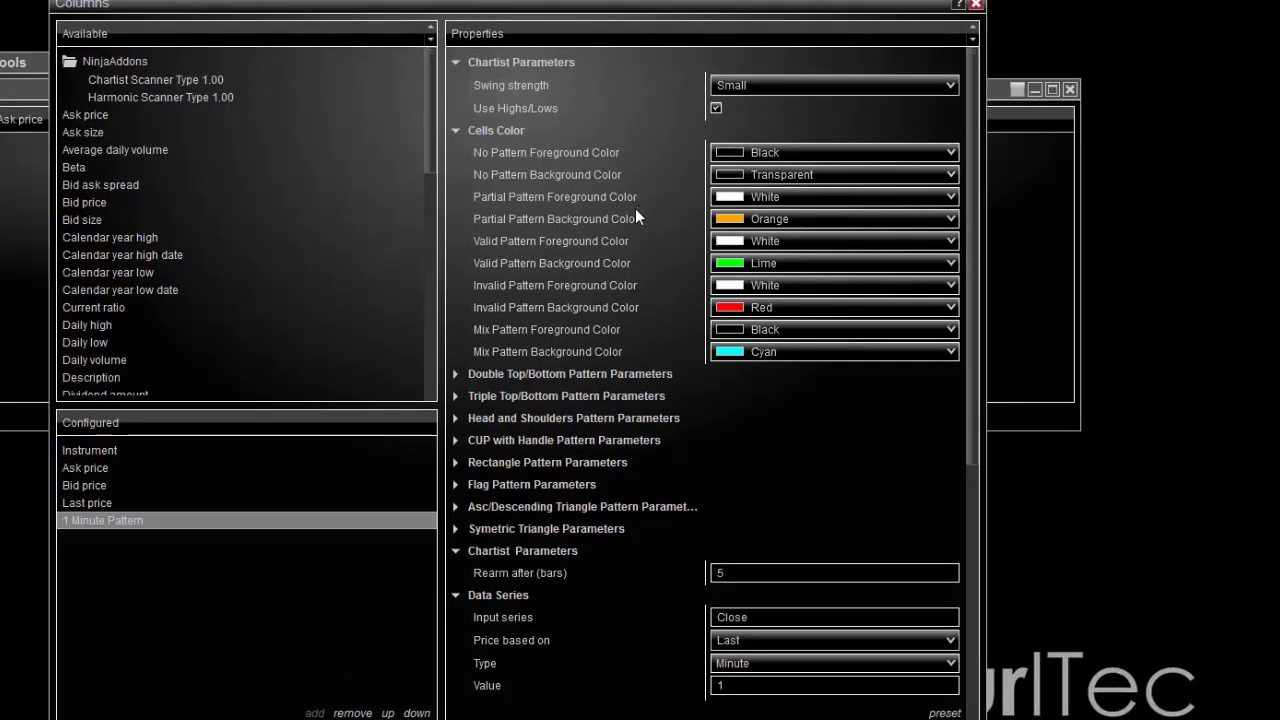
{"action": "scroll", "scroll_direction": "down", "scroll_amount": 3}
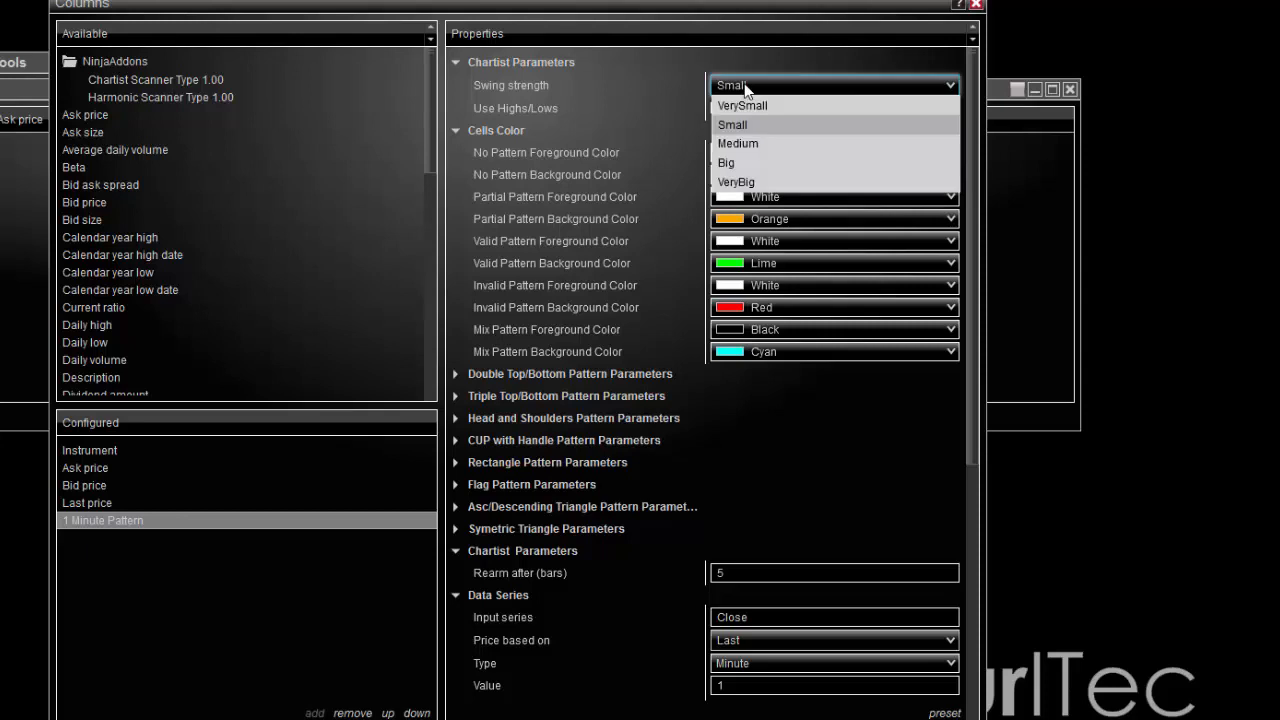
{"action": "left_click", "coordinate": [732, 124]}
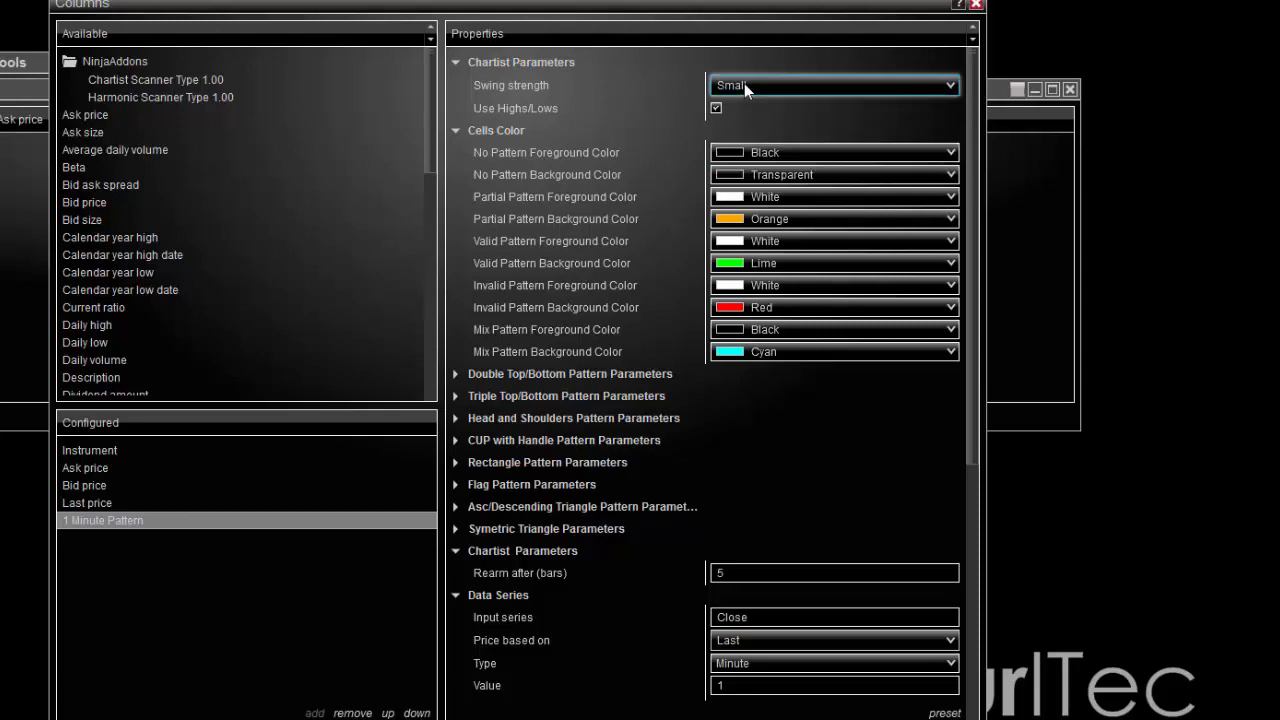
{"action": "left_click", "coordinate": [716, 108]}
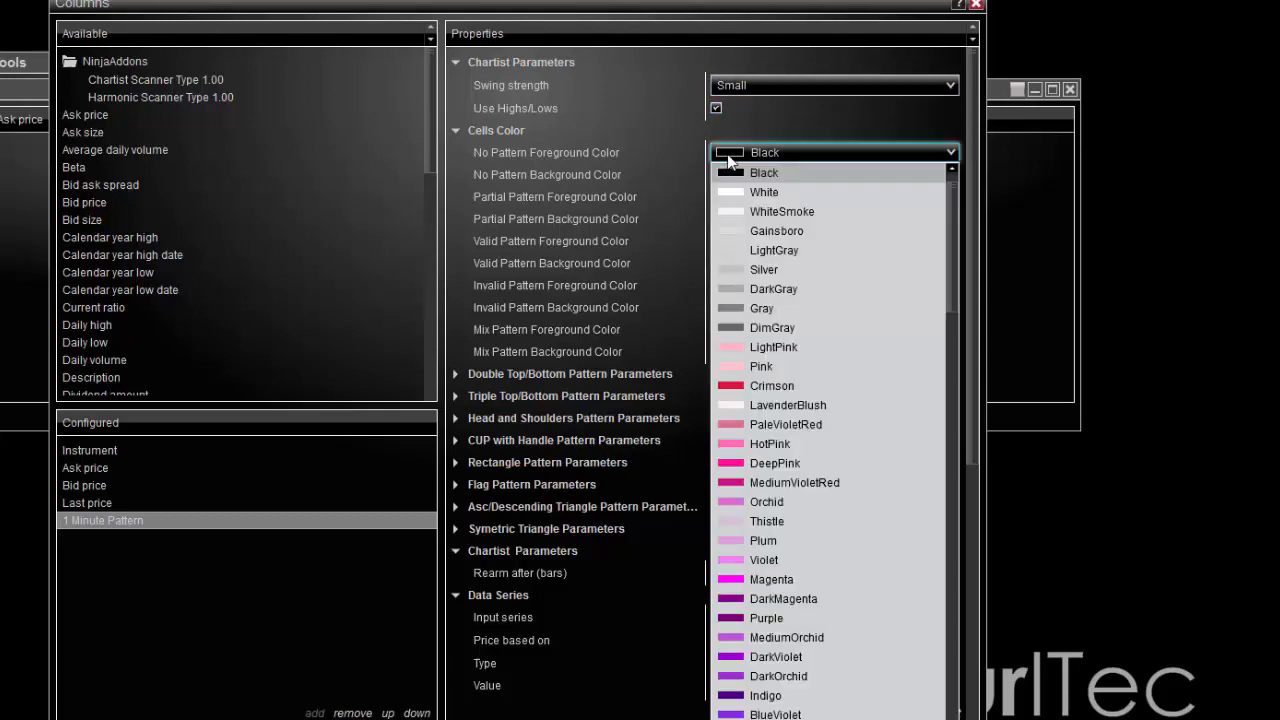
{"action": "left_click", "coordinate": [764, 172]}
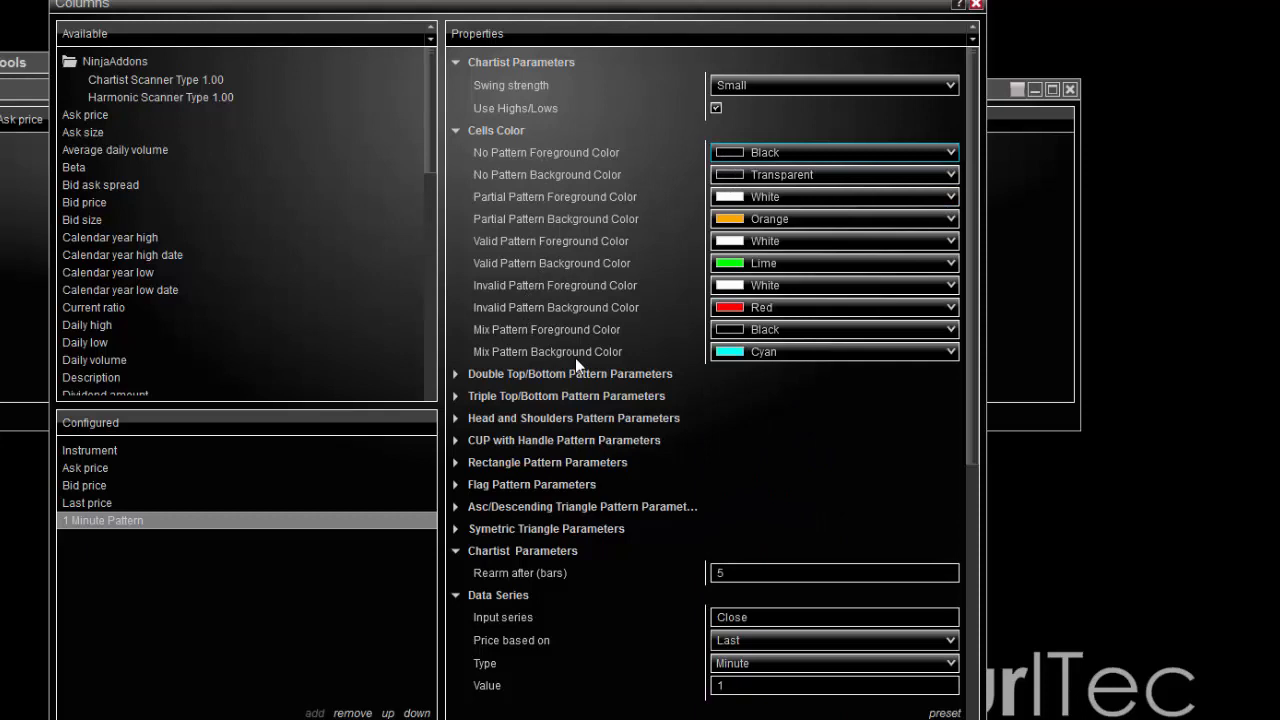
{"action": "mouse_move", "coordinate": [656, 370]}
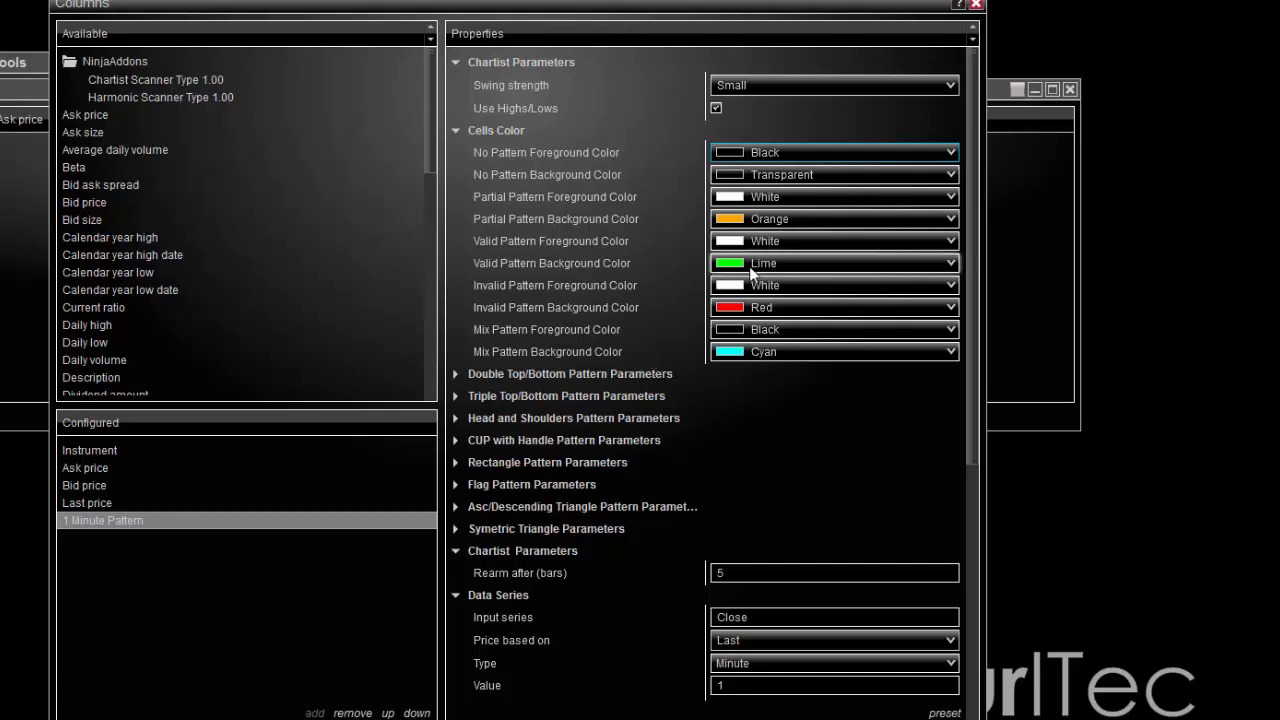
{"action": "mouse_move", "coordinate": [750, 270]}
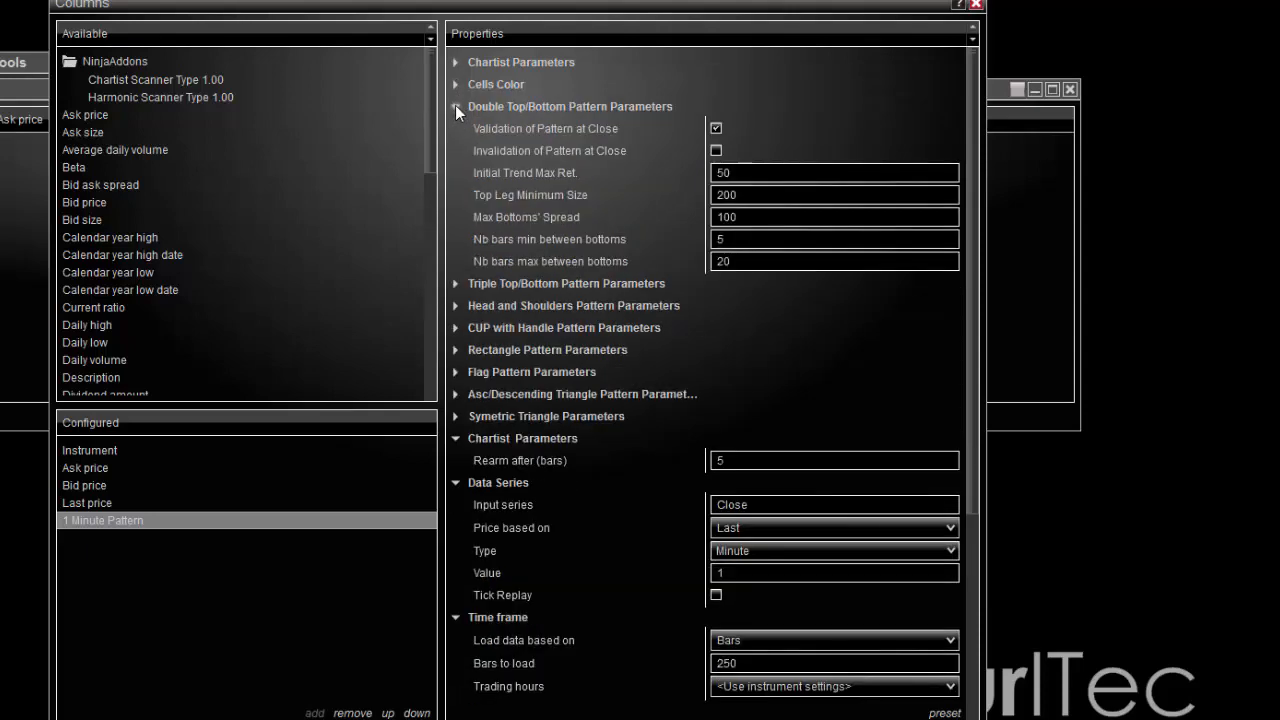
Step: Collapse the Double Top/Bottom parameters and change the data series value to 6 minutes
{"action": "left_click", "coordinate": [456, 106]}
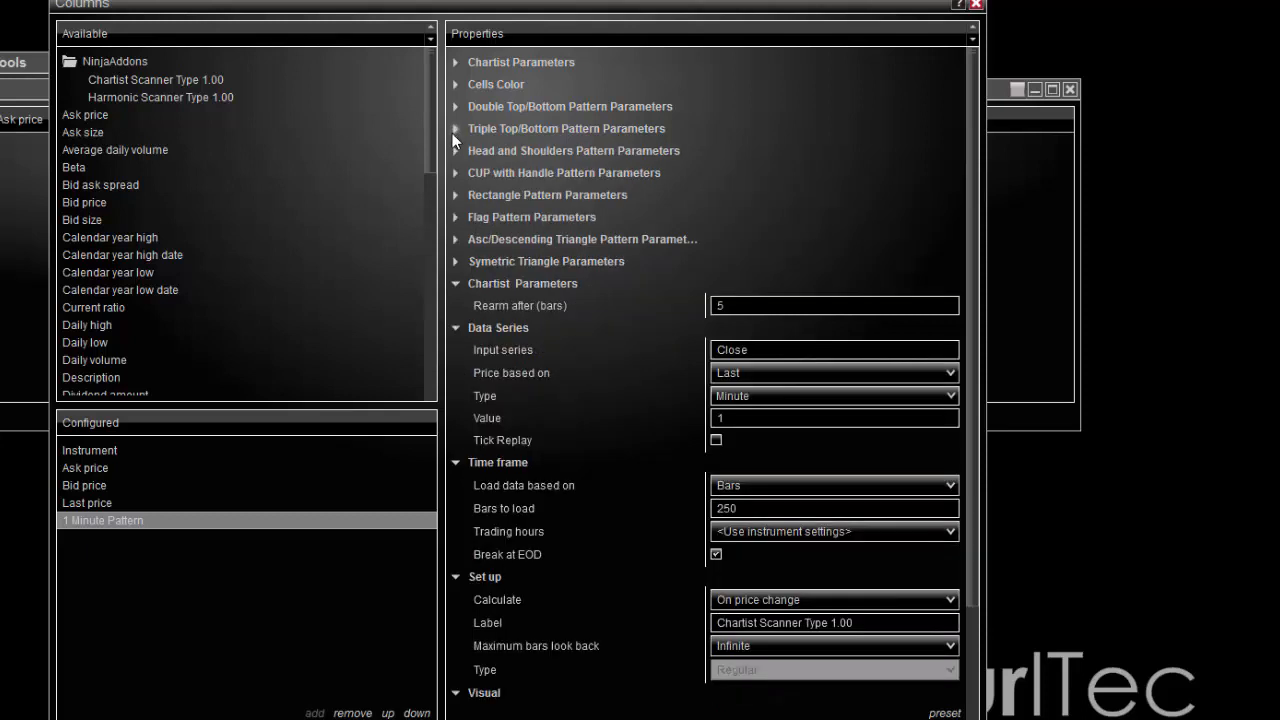
{"action": "mouse_move", "coordinate": [676, 412]}
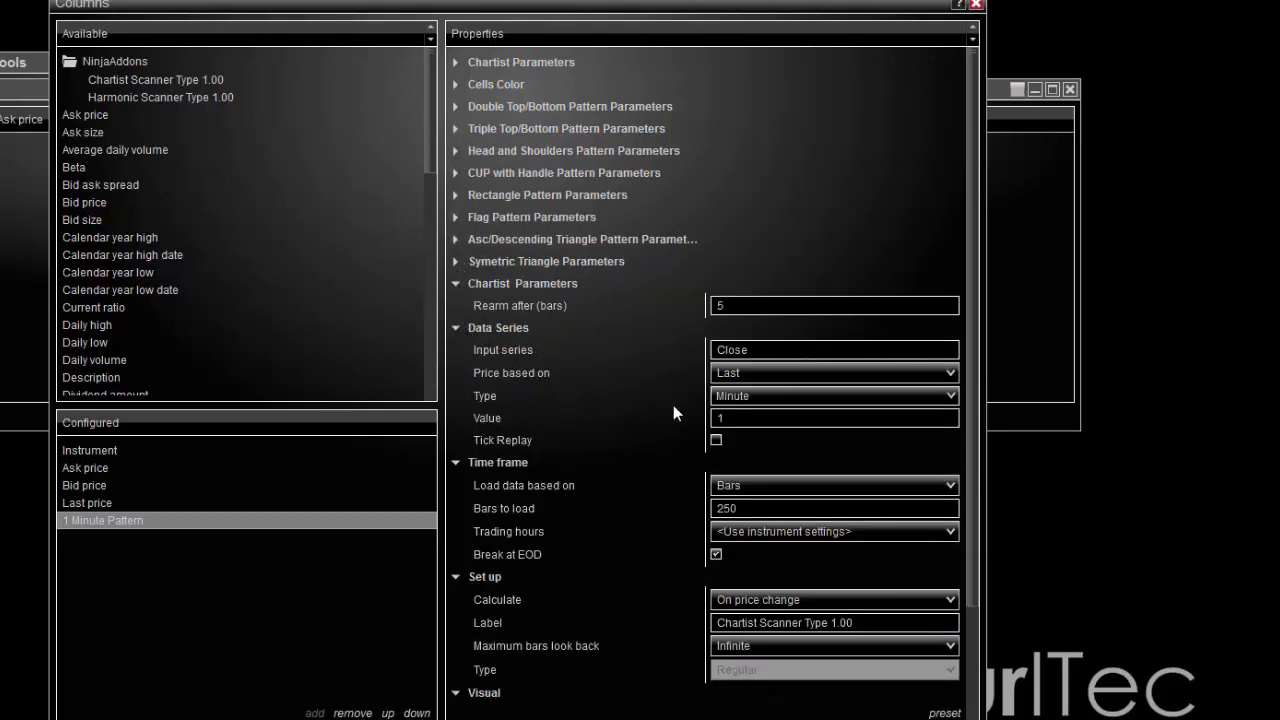
{"action": "left_click", "coordinate": [832, 418]}
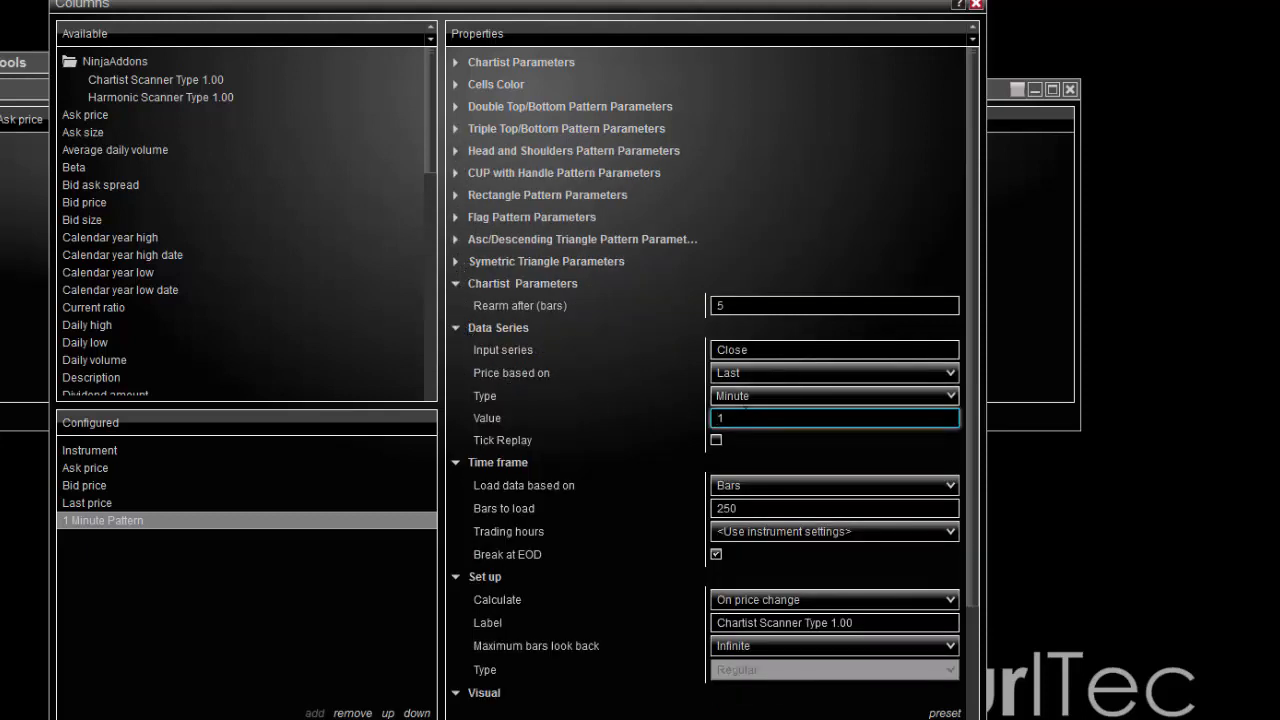
{"action": "type", "text": "6"}
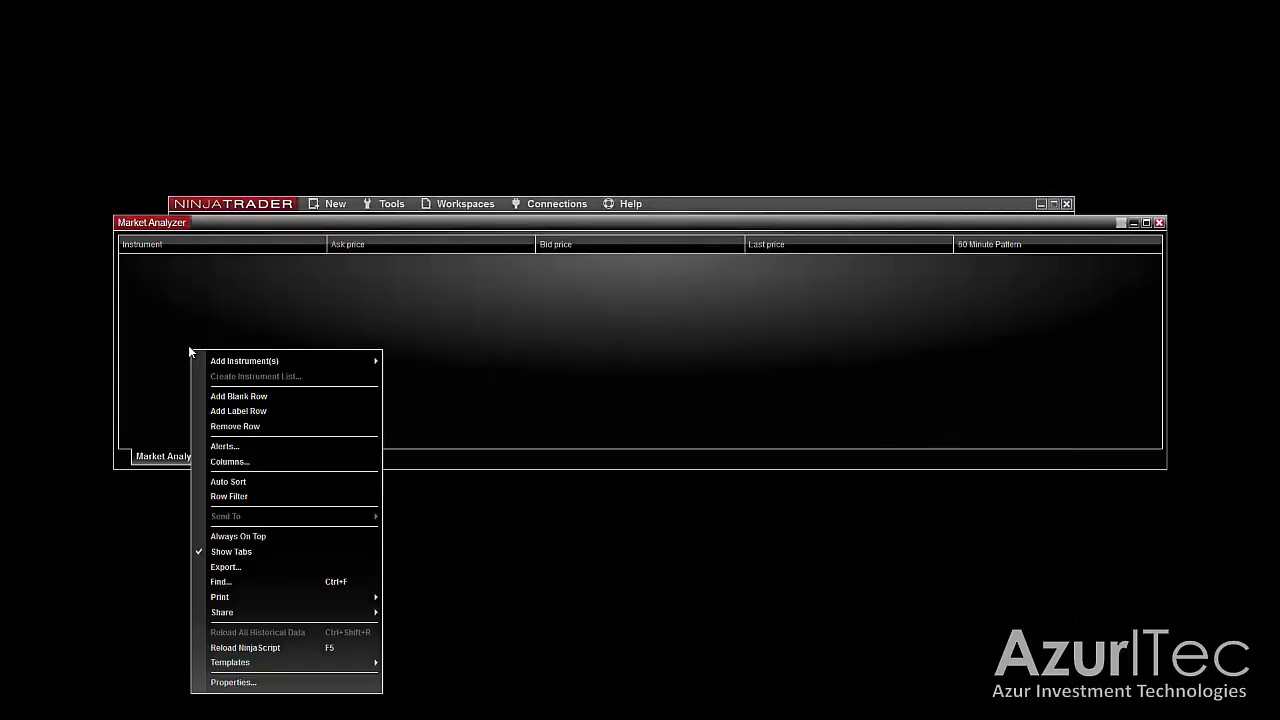
{"action": "mouse_move", "coordinate": [244, 362]}
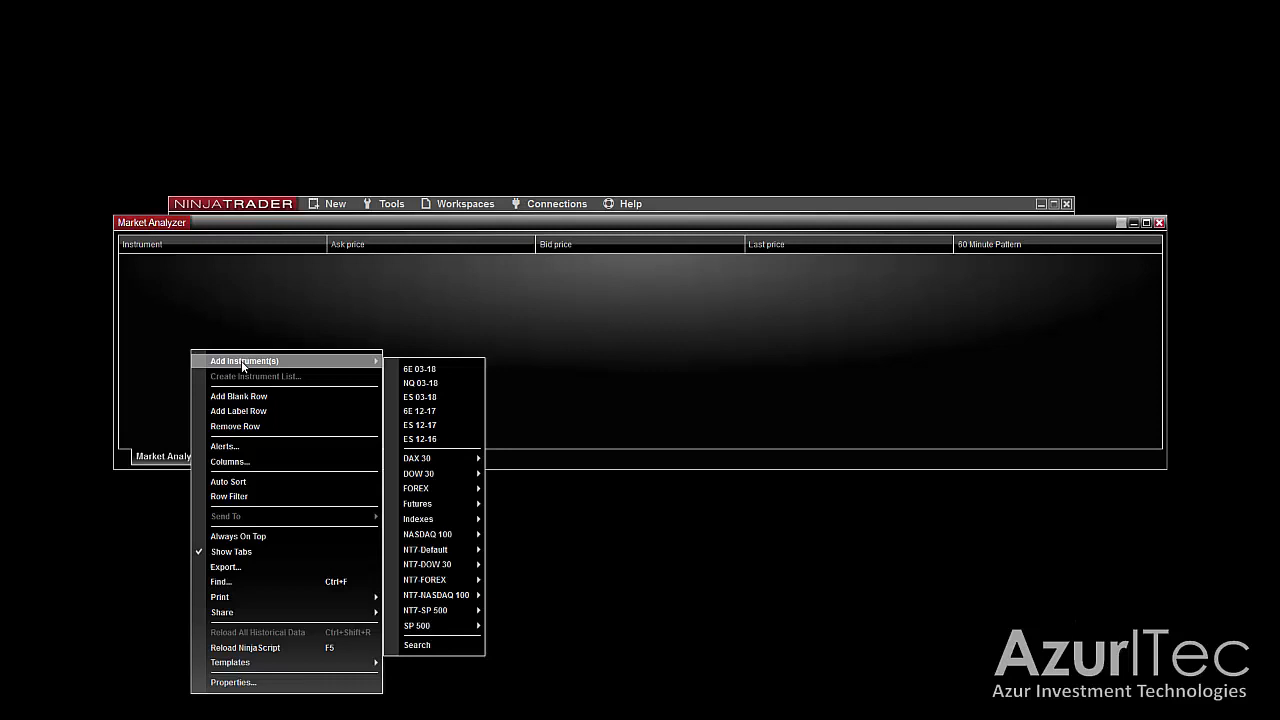
{"action": "mouse_move", "coordinate": [396, 368]}
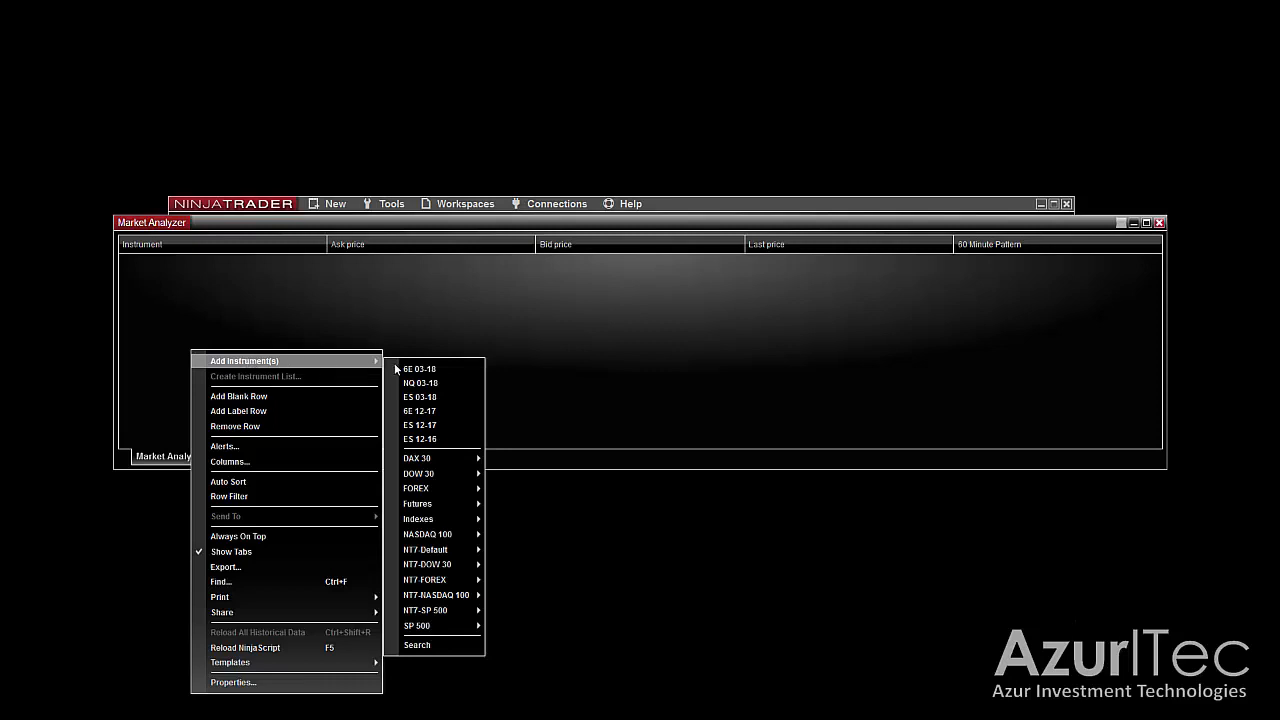
Step: Add NQ 03-18 as an instrument row showing ask, bid and last prices
{"action": "left_click", "coordinate": [420, 384]}
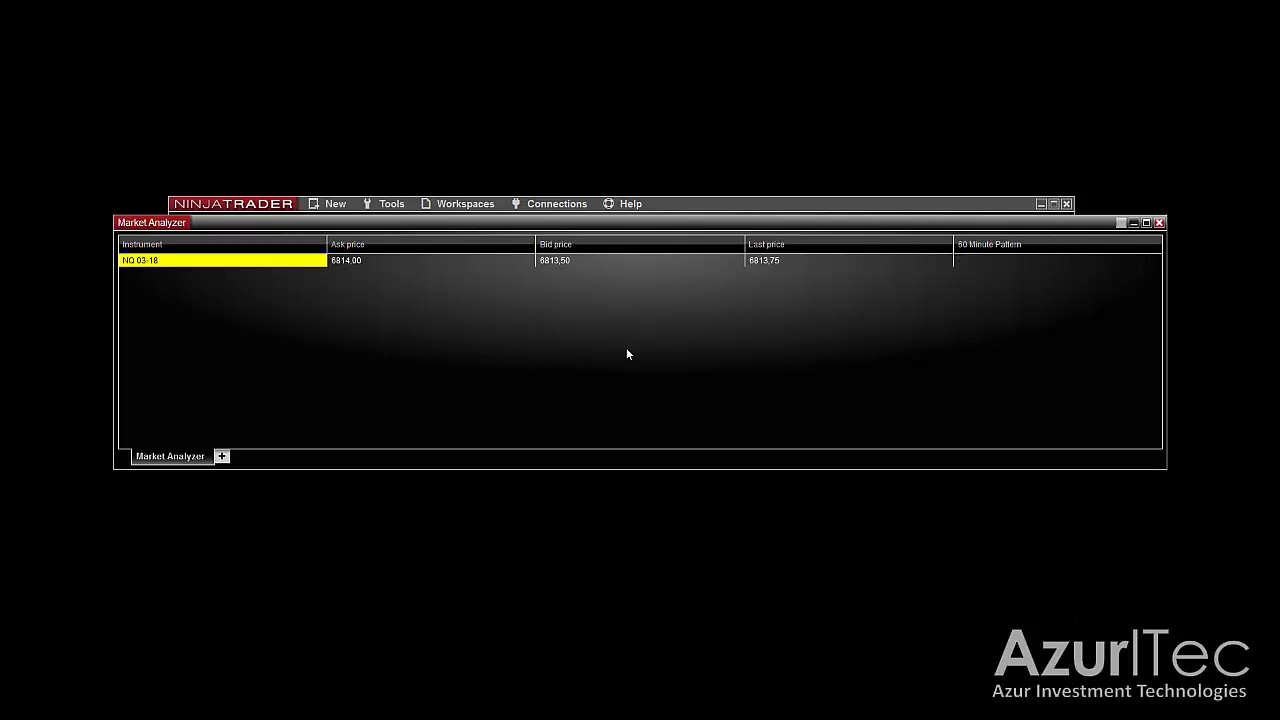
Step: Bring up the Templates Load dialog listing the saved Market Analyzer templates
{"action": "right_click", "coordinate": [628, 354]}
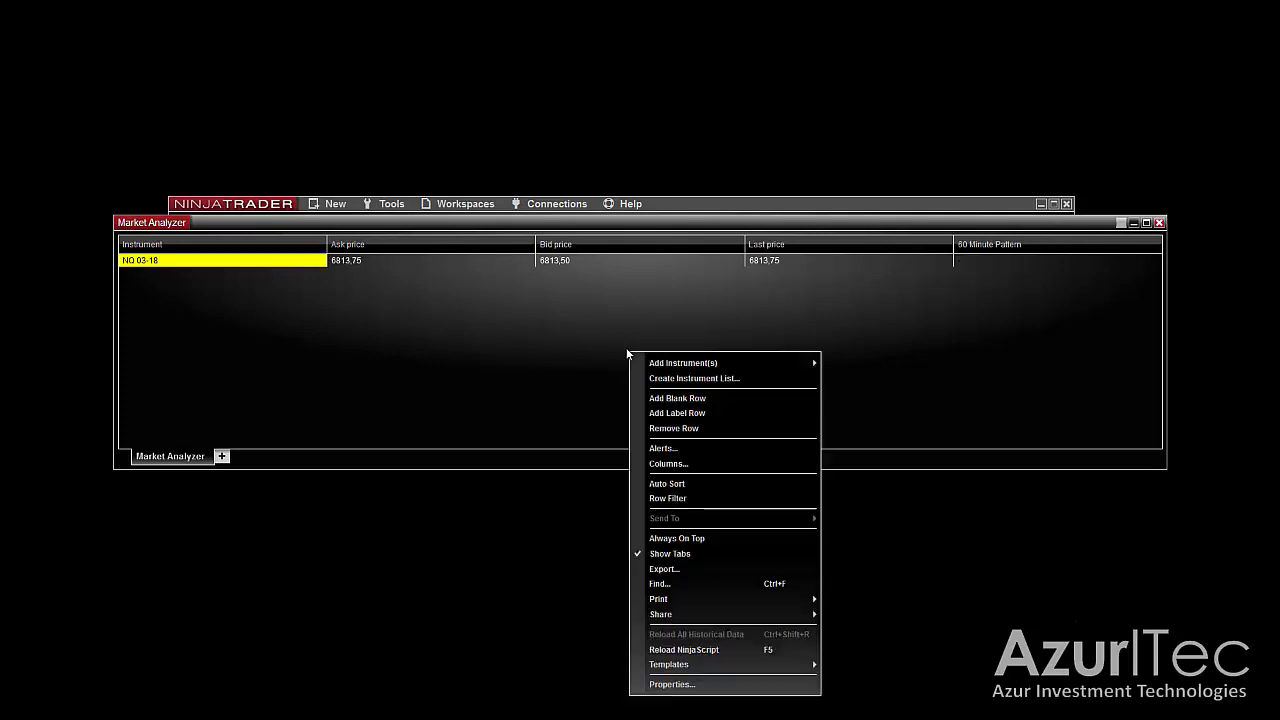
{"action": "mouse_move", "coordinate": [688, 664]}
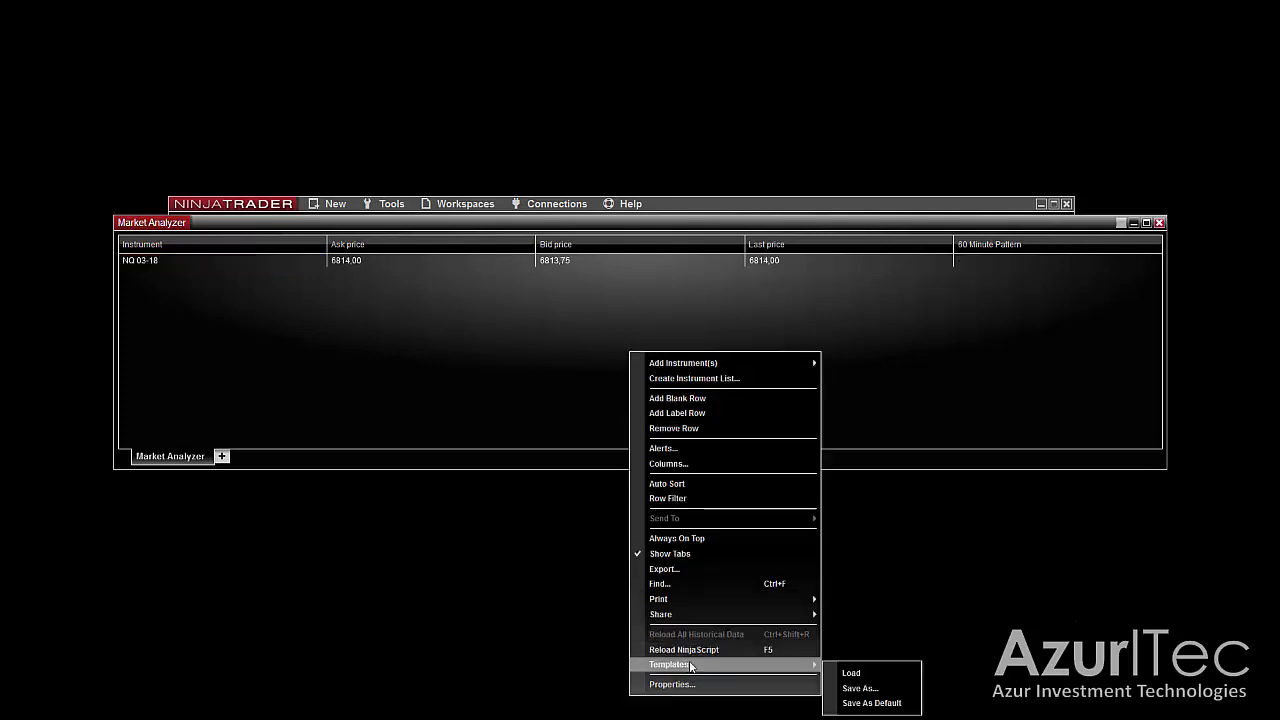
{"action": "left_click", "coordinate": [852, 672]}
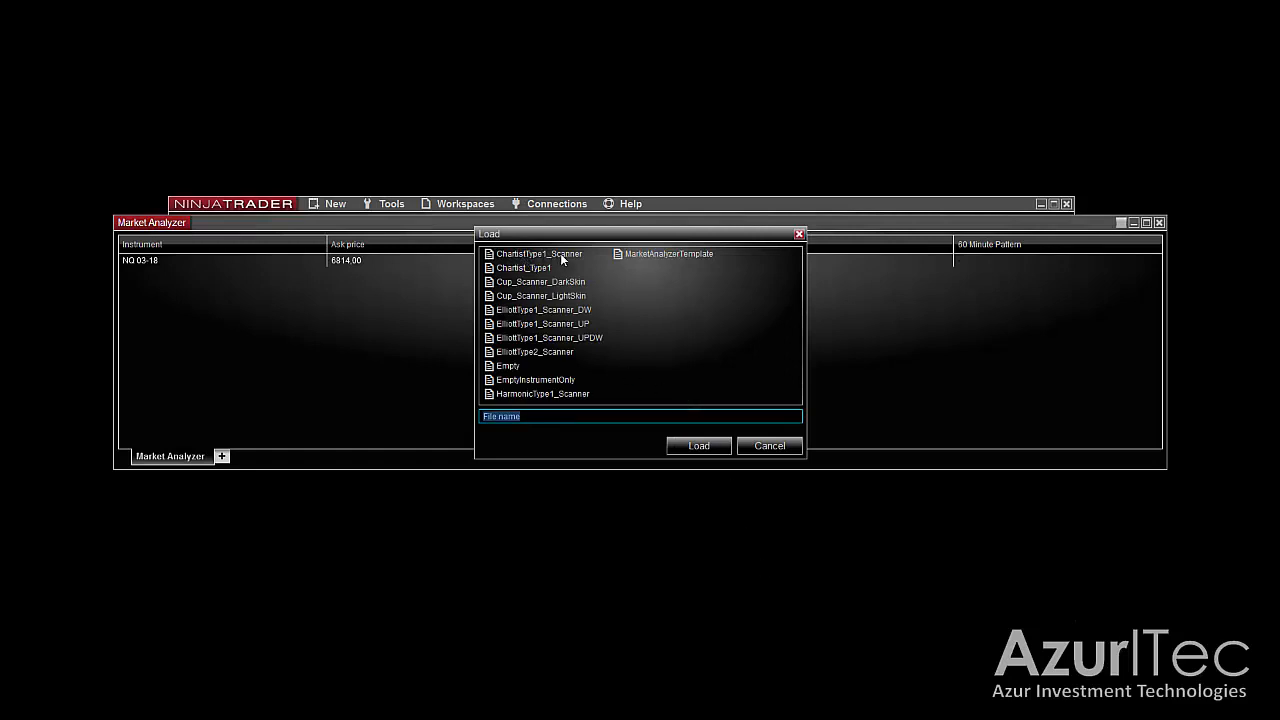